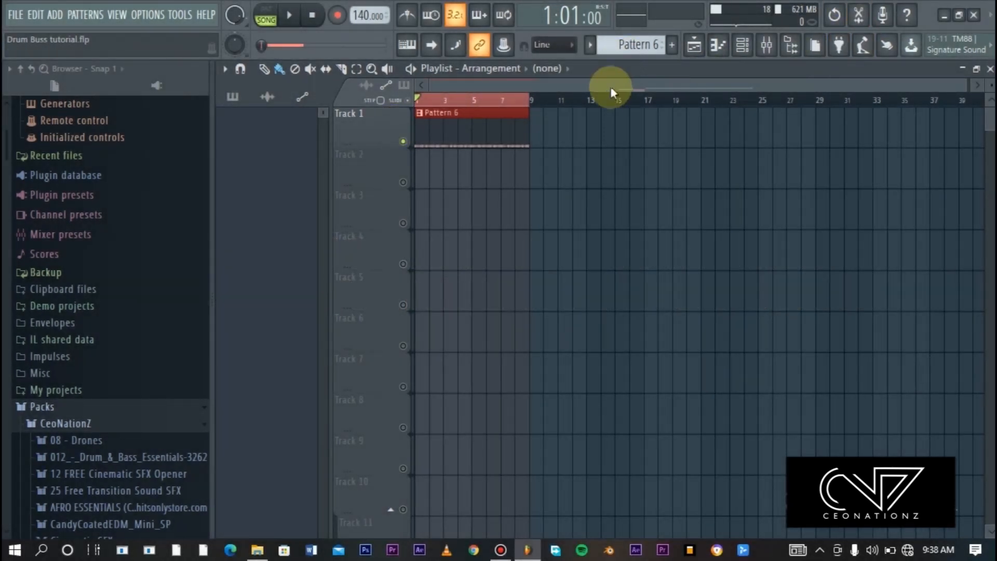
{"action": "mouse_move", "coordinate": [605, 95]}
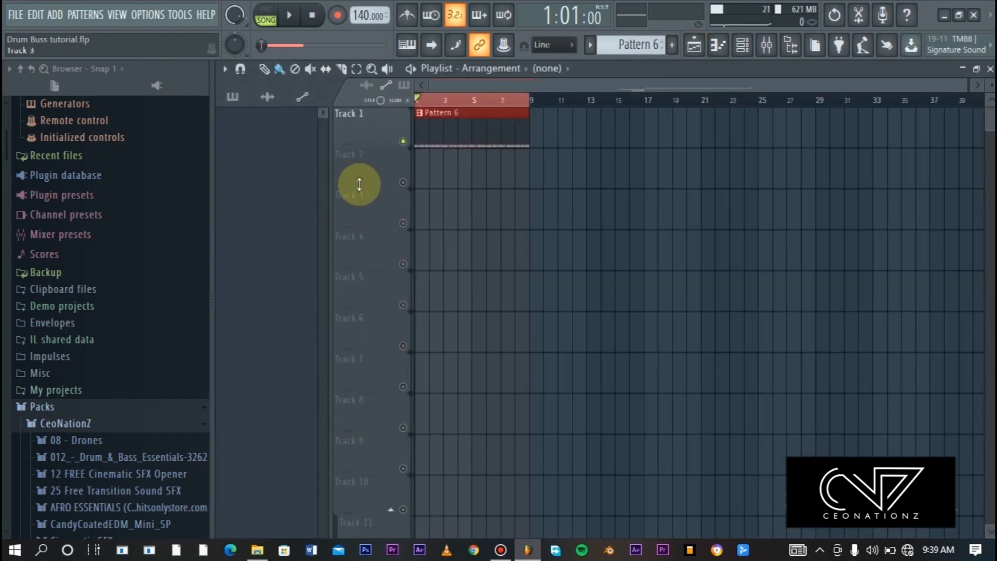
Return to the playlist, bring up the mixer and select inserts 1 through 6 together.
{"action": "left_click", "coordinate": [291, 14]}
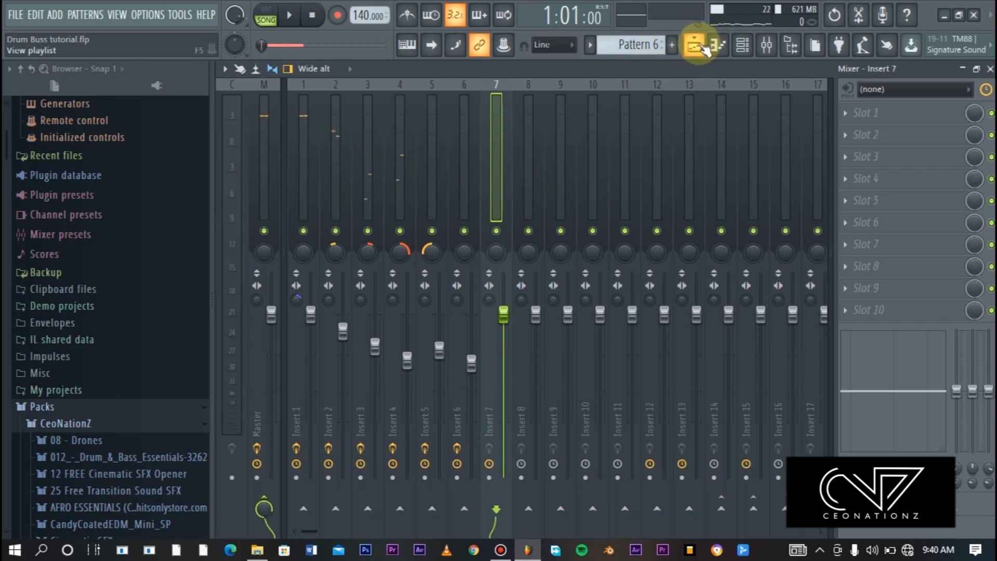
{"action": "left_click", "coordinate": [692, 43]}
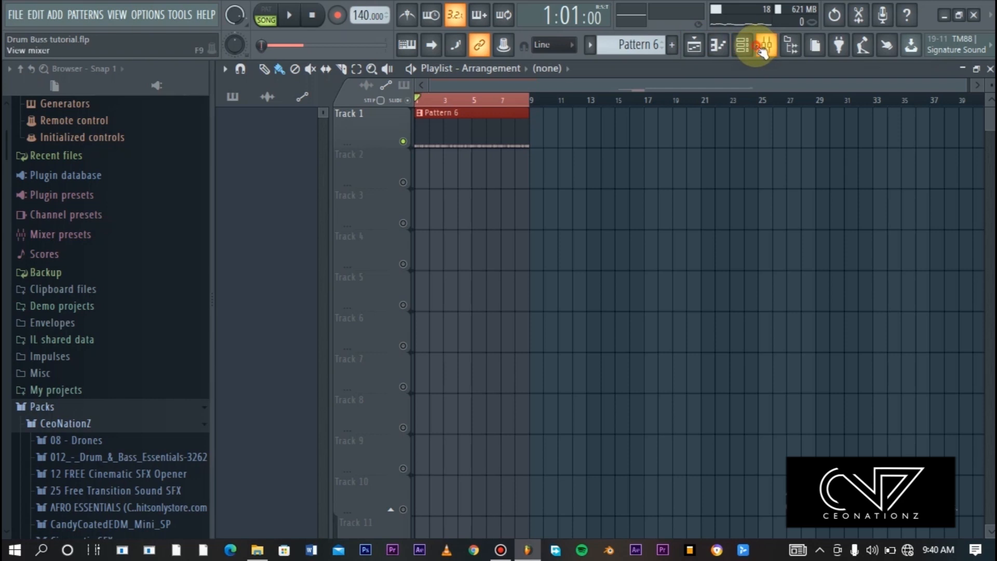
{"action": "left_click", "coordinate": [762, 46]}
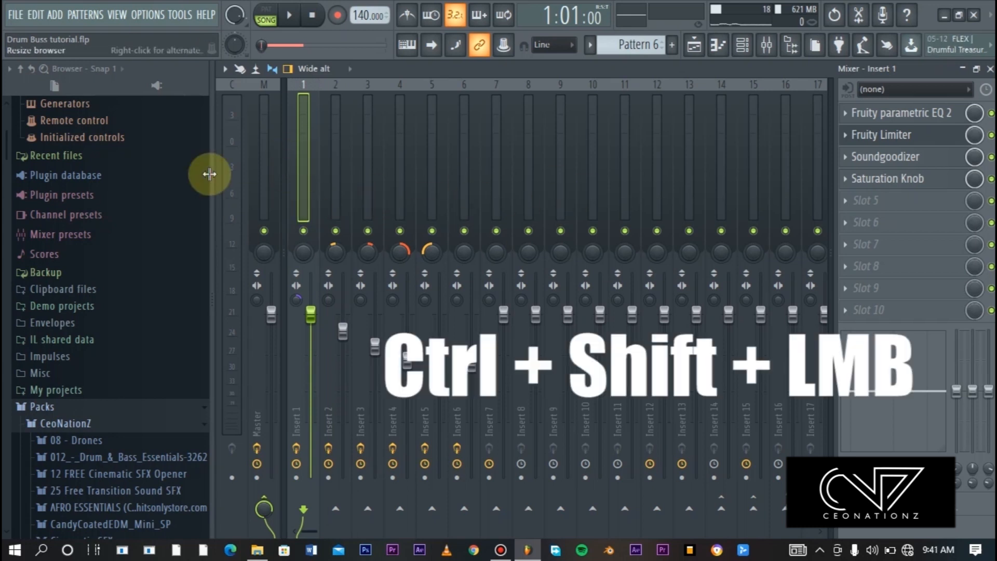
{"action": "left_click", "coordinate": [364, 194]}
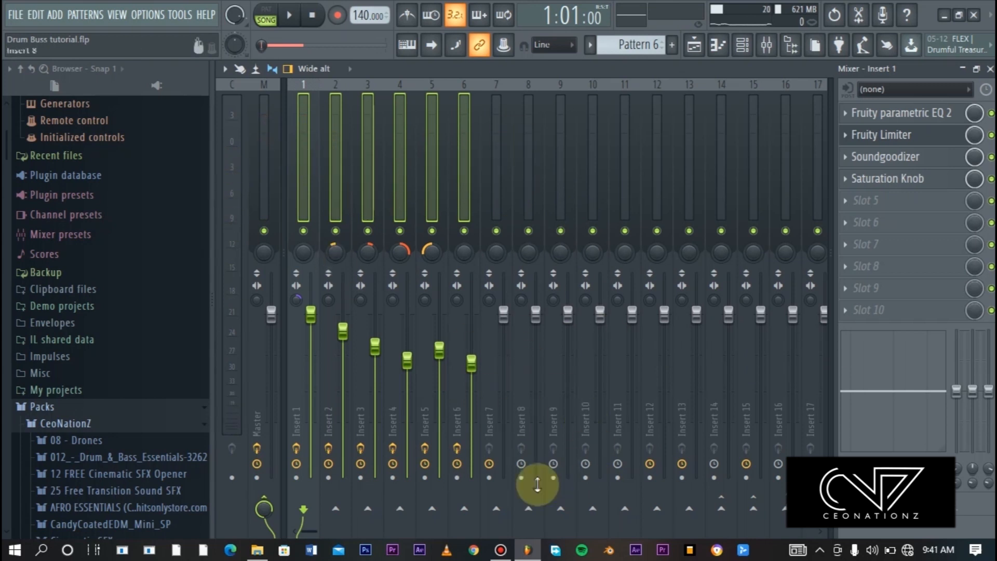
{"action": "mouse_move", "coordinate": [523, 324]}
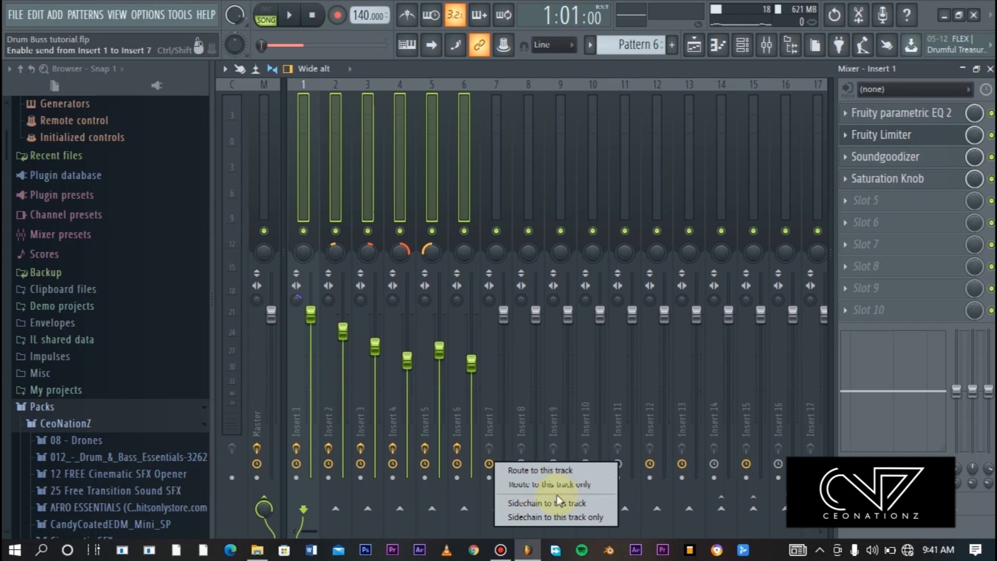
{"action": "mouse_move", "coordinate": [556, 486]}
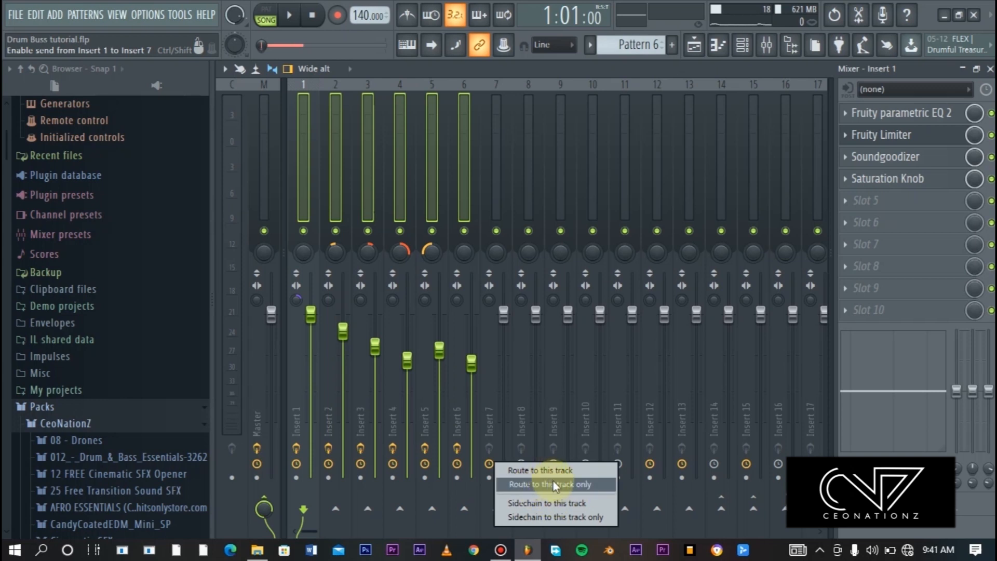
Route inserts 1–6 only to insert 7 as the drum bus and check the route.
{"action": "left_click", "coordinate": [554, 484]}
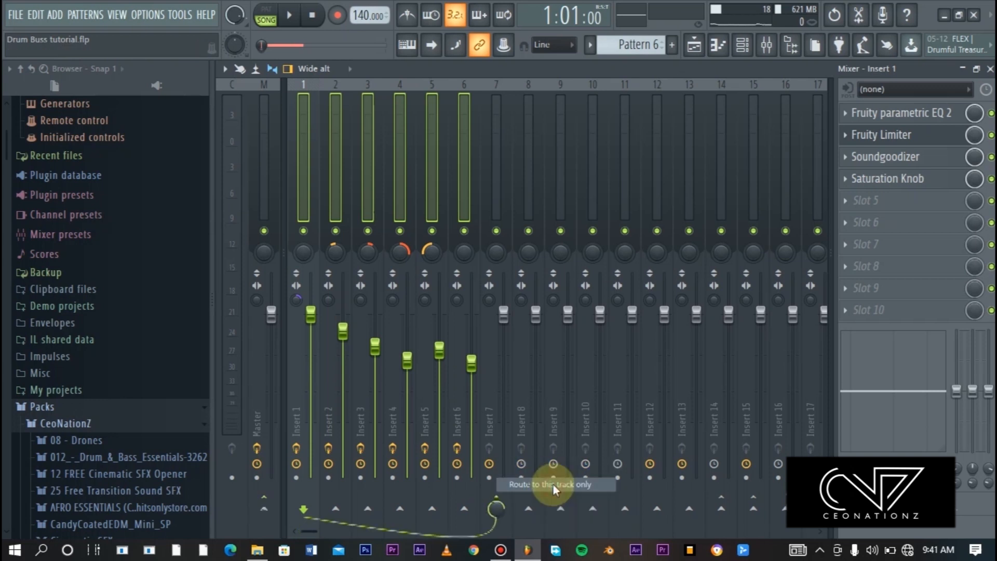
{"action": "left_click", "coordinate": [496, 198]}
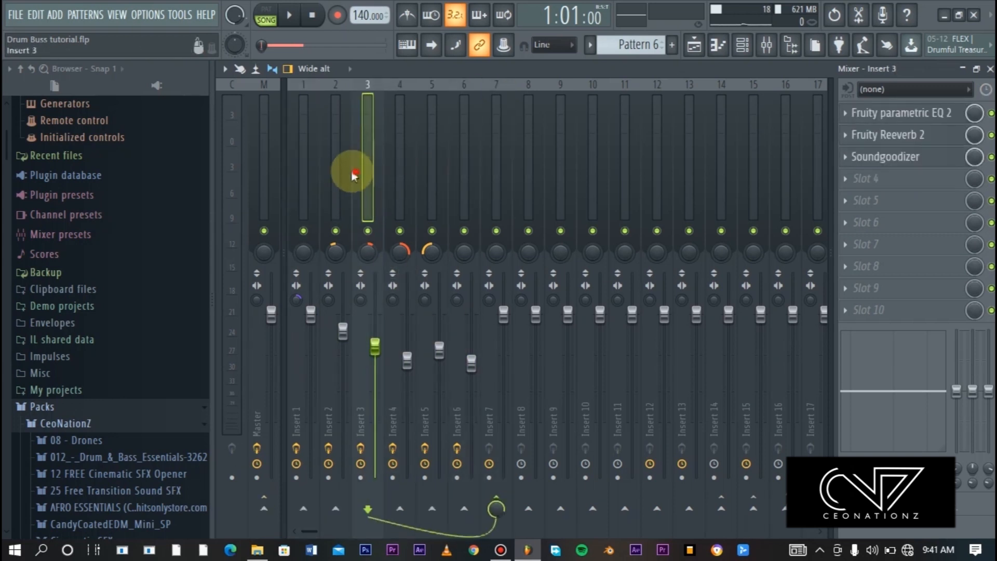
{"action": "left_click", "coordinate": [465, 185]}
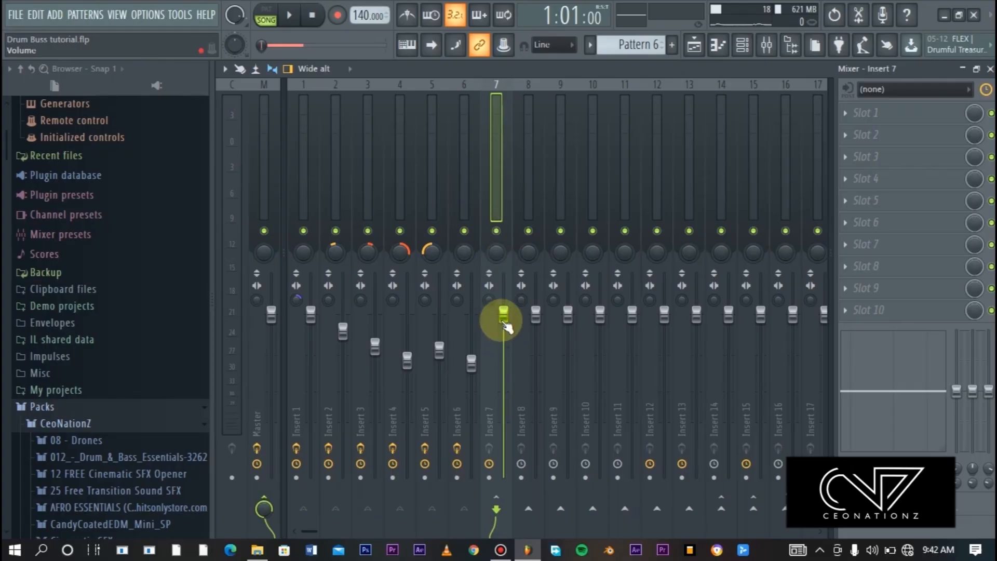
{"action": "right_click", "coordinate": [502, 321]}
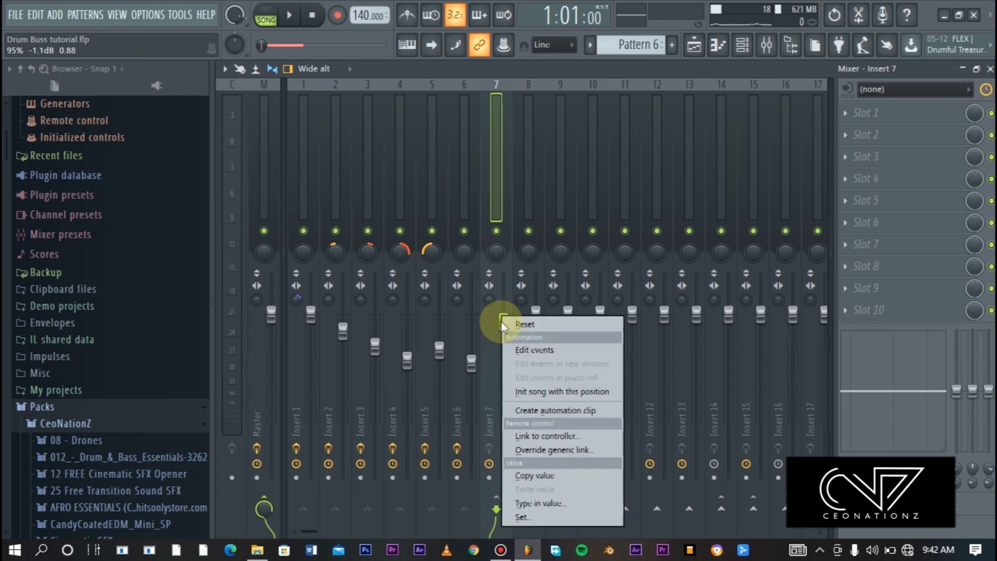
{"action": "left_click", "coordinate": [524, 324]}
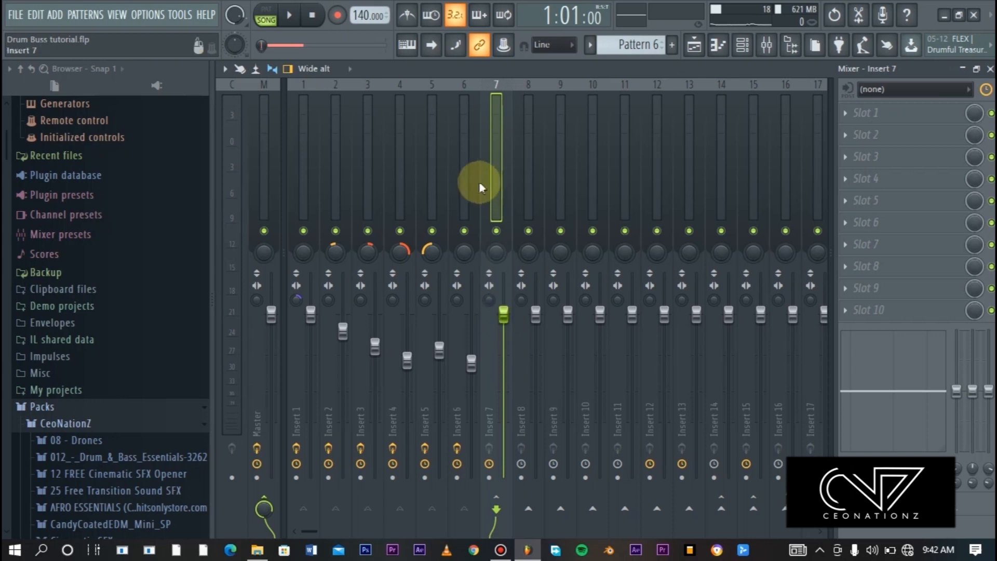
{"action": "left_click", "coordinate": [410, 191]}
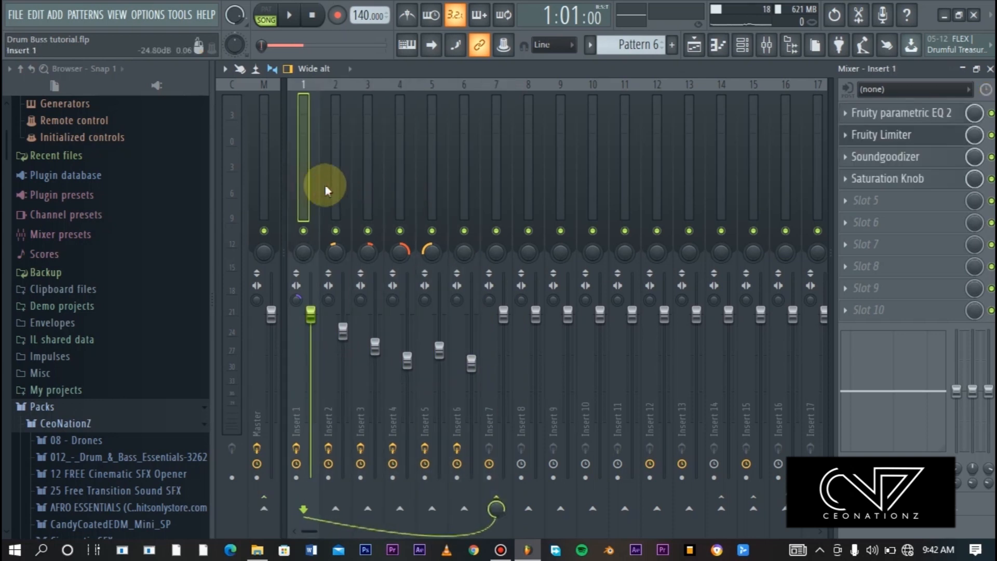
{"action": "left_click", "coordinate": [463, 195]}
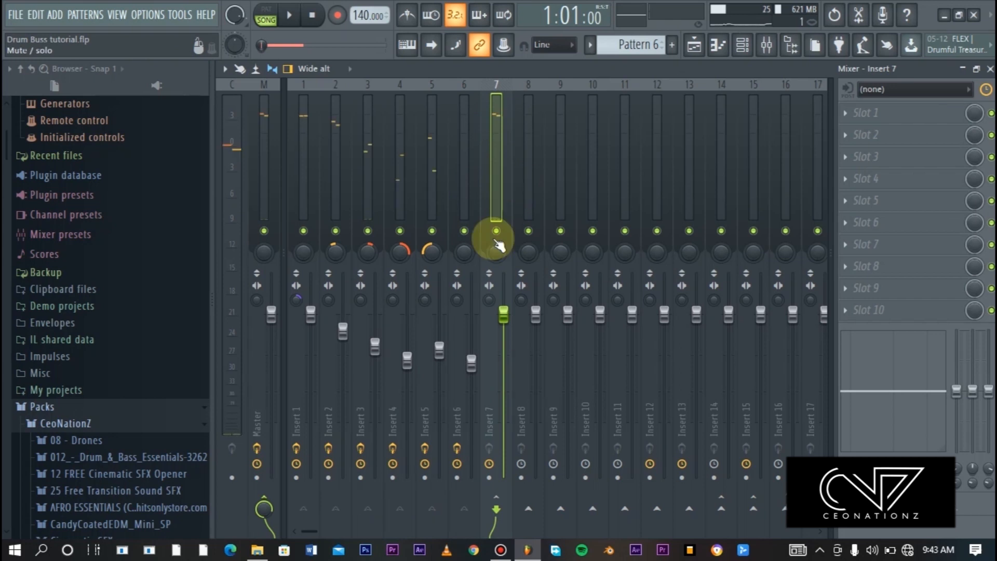
{"action": "left_click_drag", "start_coordinate": [503, 312], "coordinate": [506, 311]}
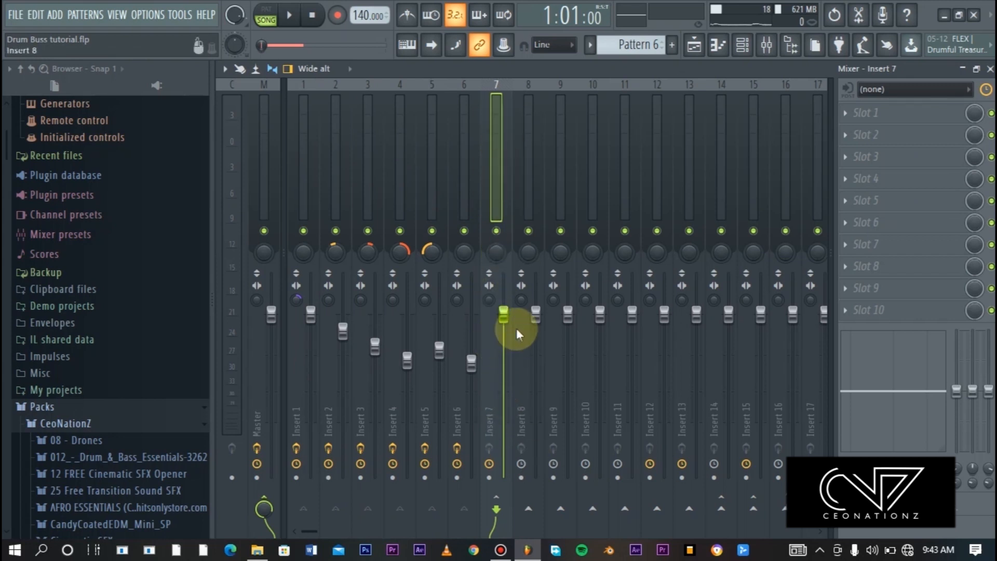
{"action": "right_click", "coordinate": [504, 322]}
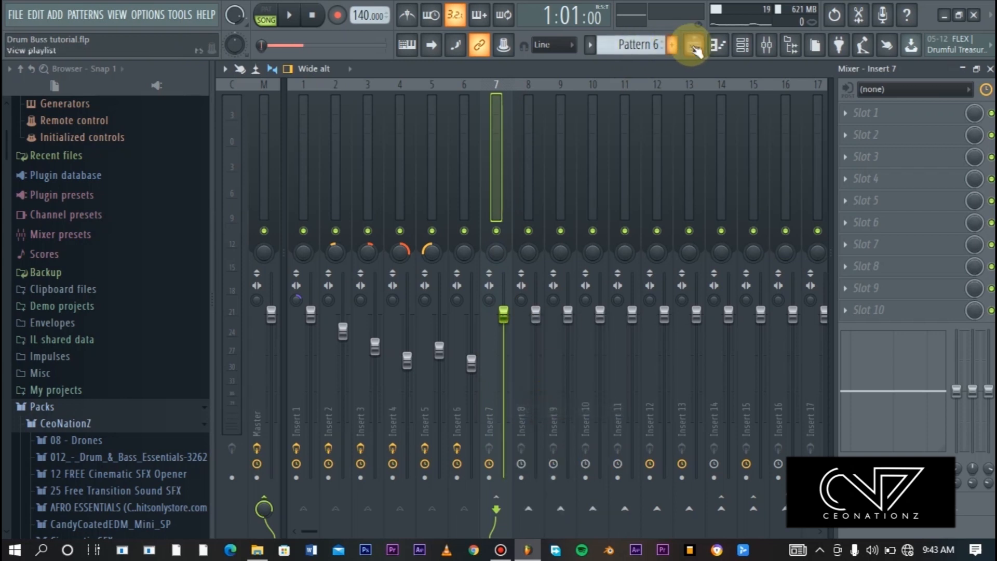
{"action": "left_click", "coordinate": [691, 45]}
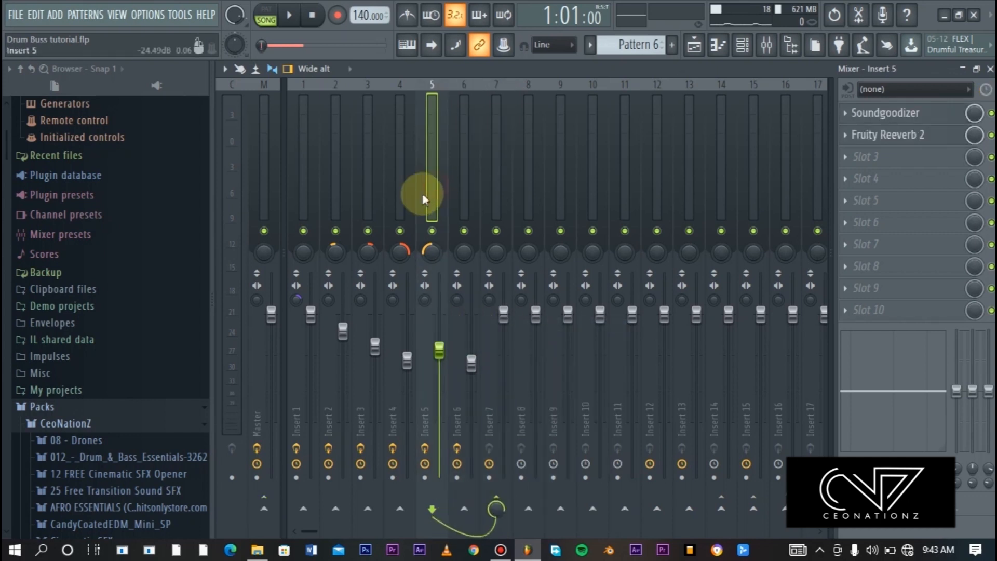
{"action": "left_click", "coordinate": [368, 184]}
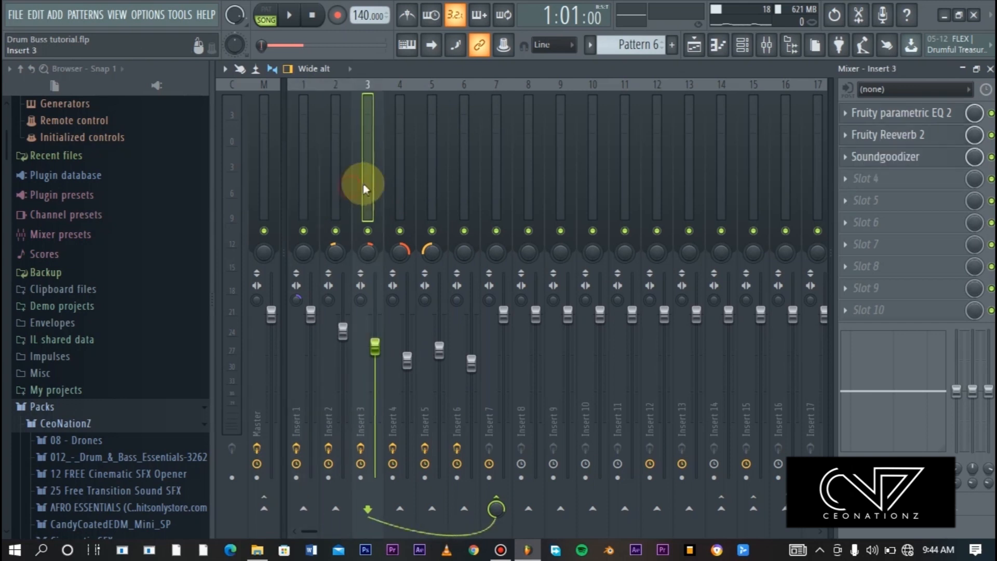